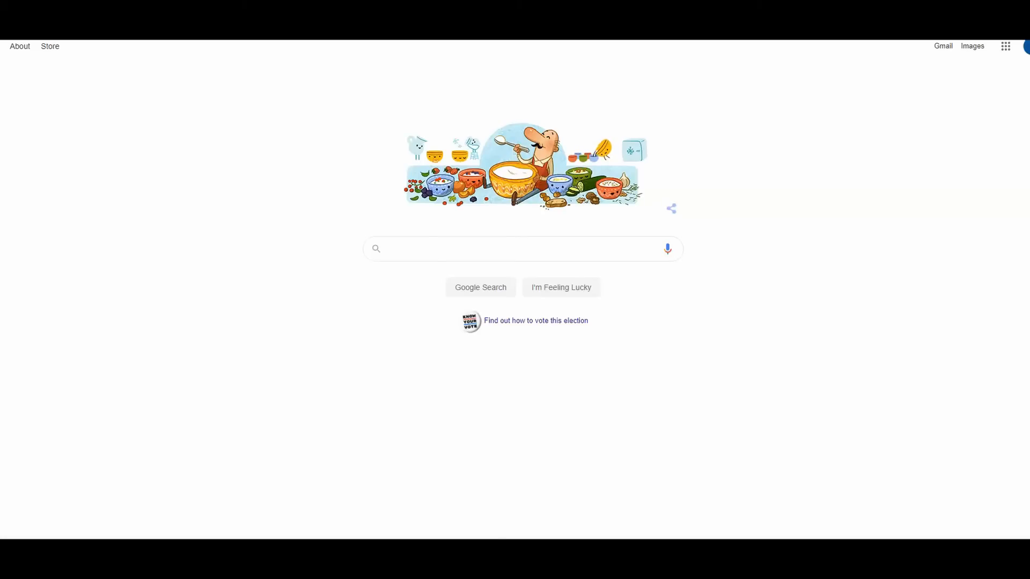
mouse_move(513, 389)
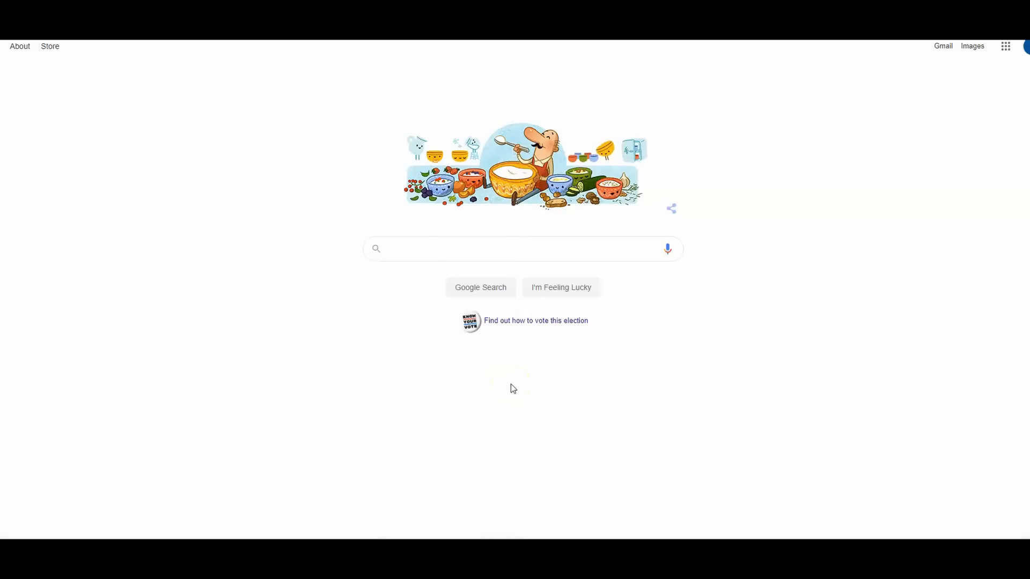